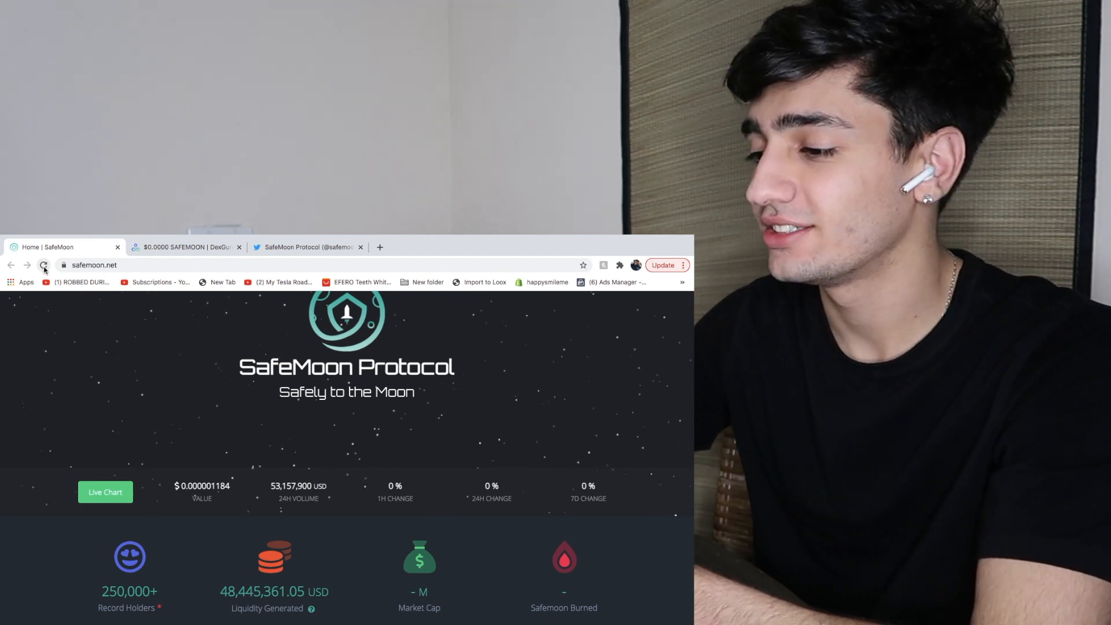
# Scroll the SafeMoon site stats, then view the SAFEMOON candlestick chart on DexGuru with $26.4M liquidity.
pyautogui.scroll(-3)
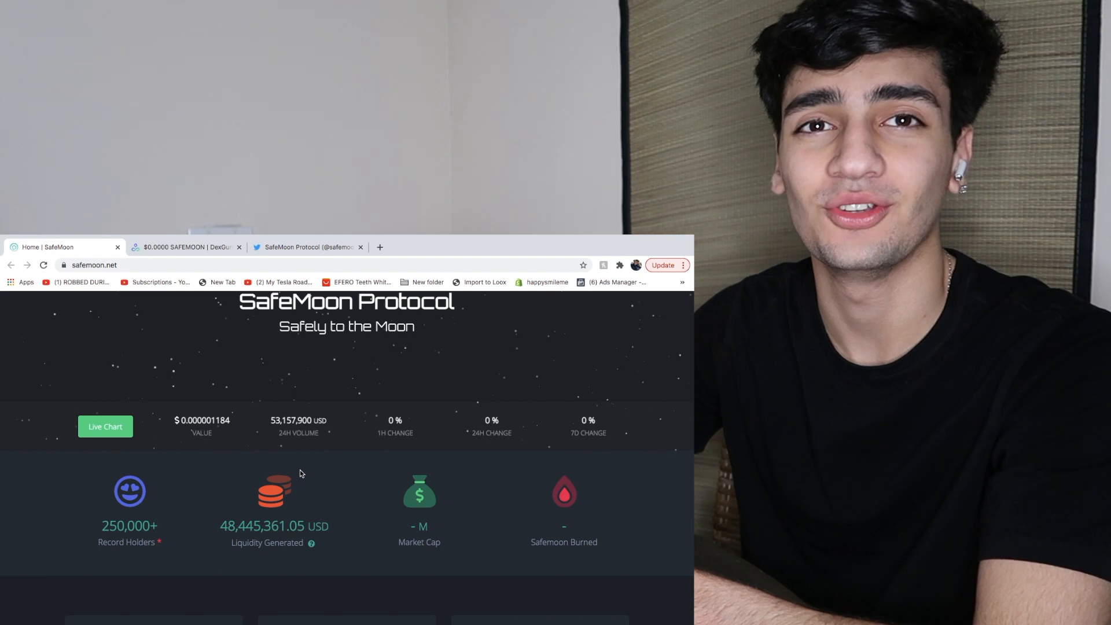
pyautogui.scroll(-3)
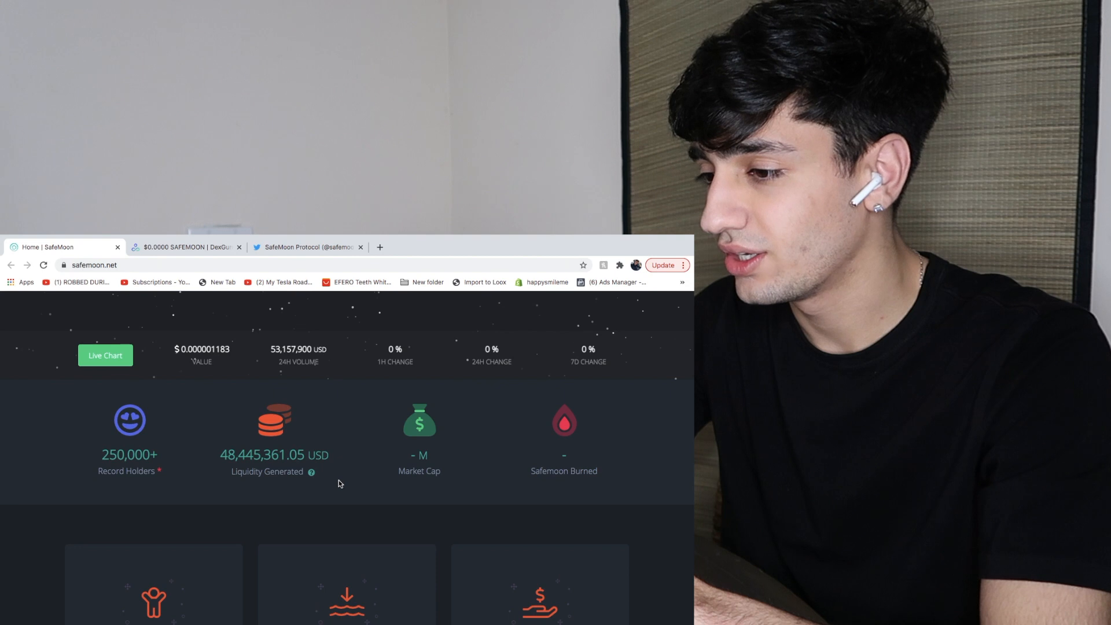
pyautogui.click(179, 247)
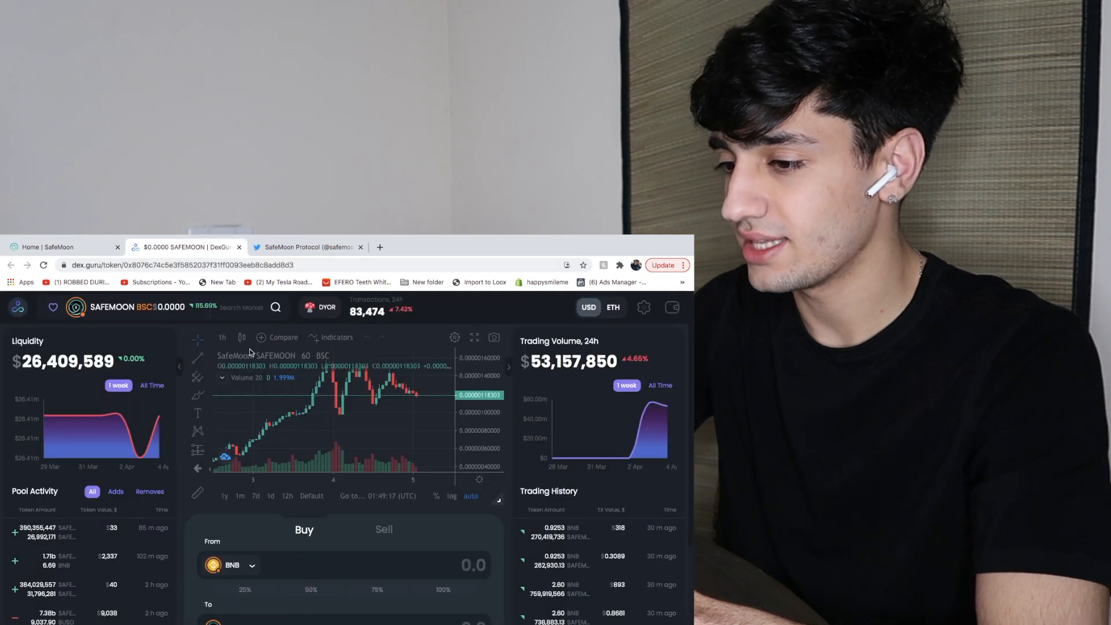
pyautogui.moveTo(255, 424)
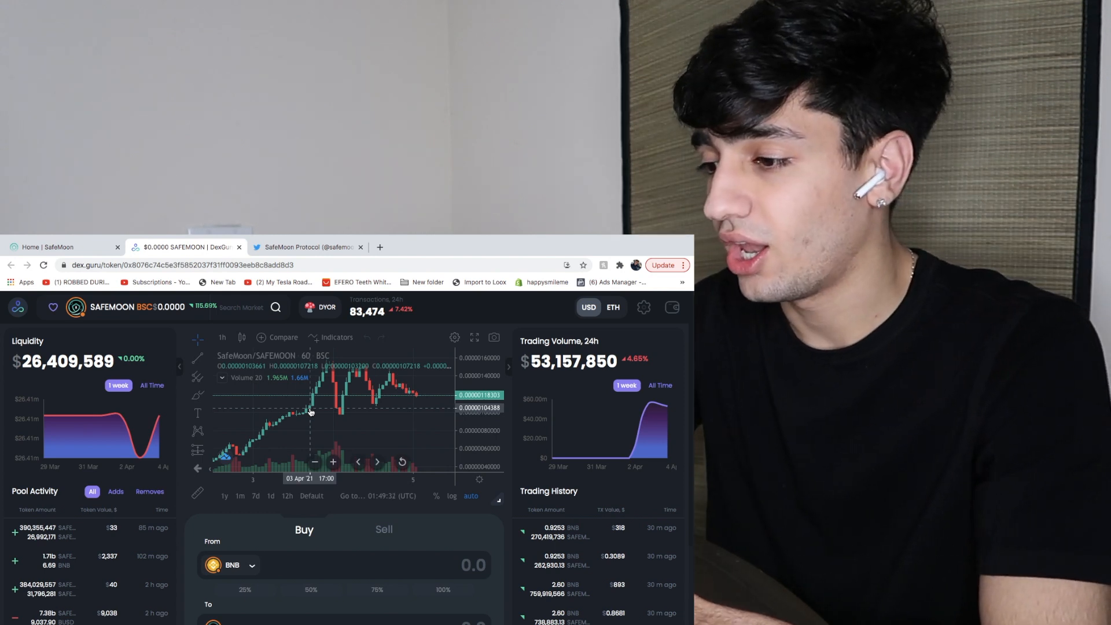
pyautogui.click(305, 246)
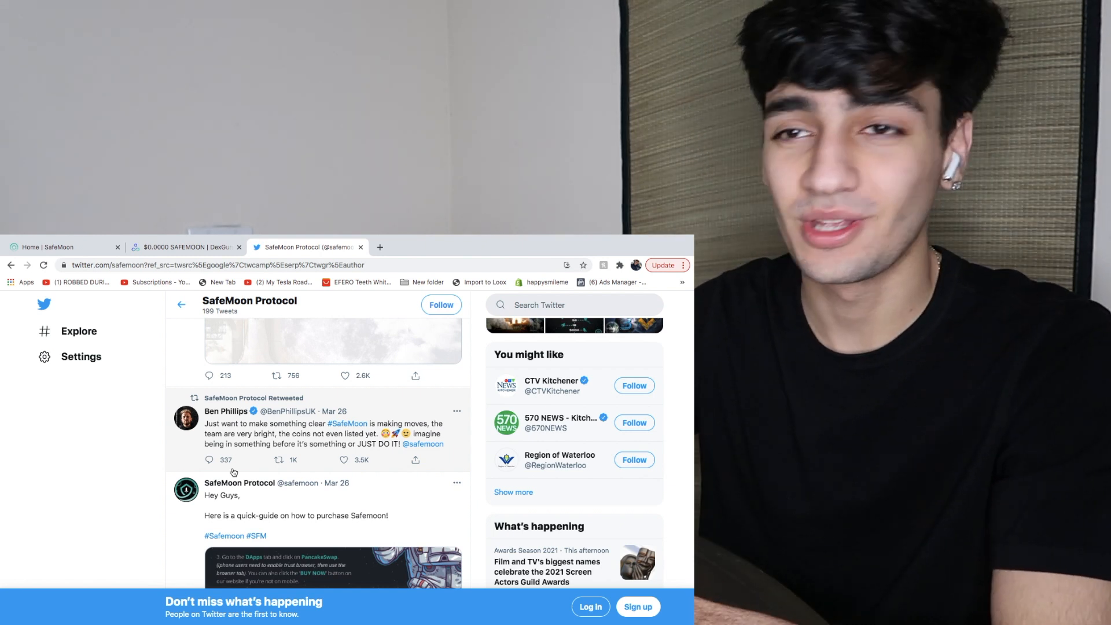
# Scroll the SafeMoon Protocol tweets past token-burn posts to the celebrity retweet, then return to the SafeMoon homepage.
pyautogui.scroll(-3)
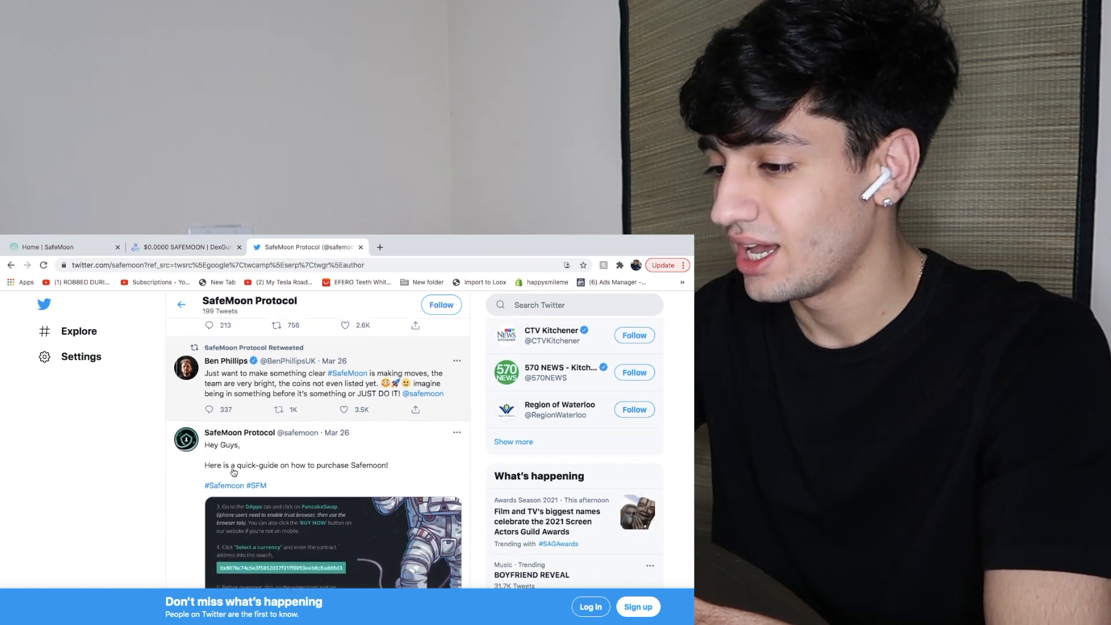
pyautogui.scroll(-3)
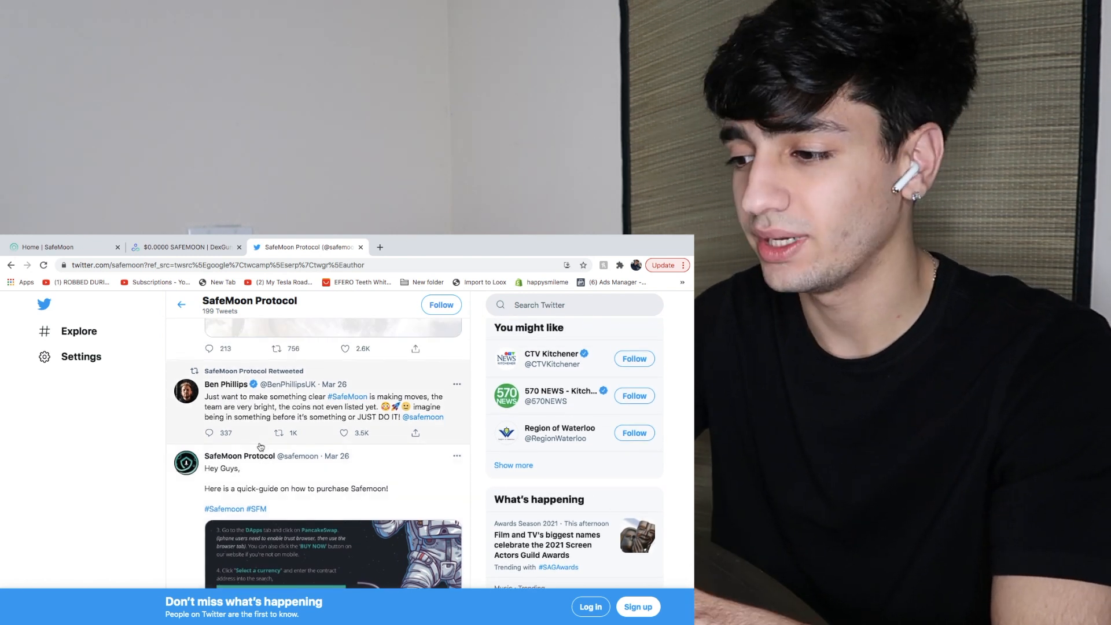
pyautogui.scroll(-3)
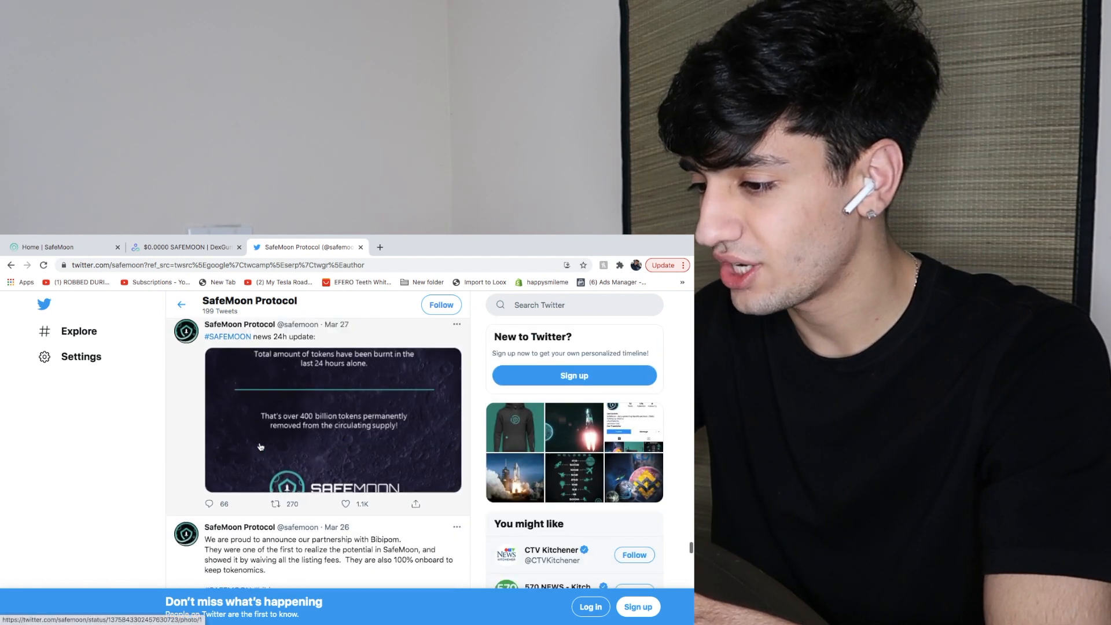
pyautogui.scroll(-3)
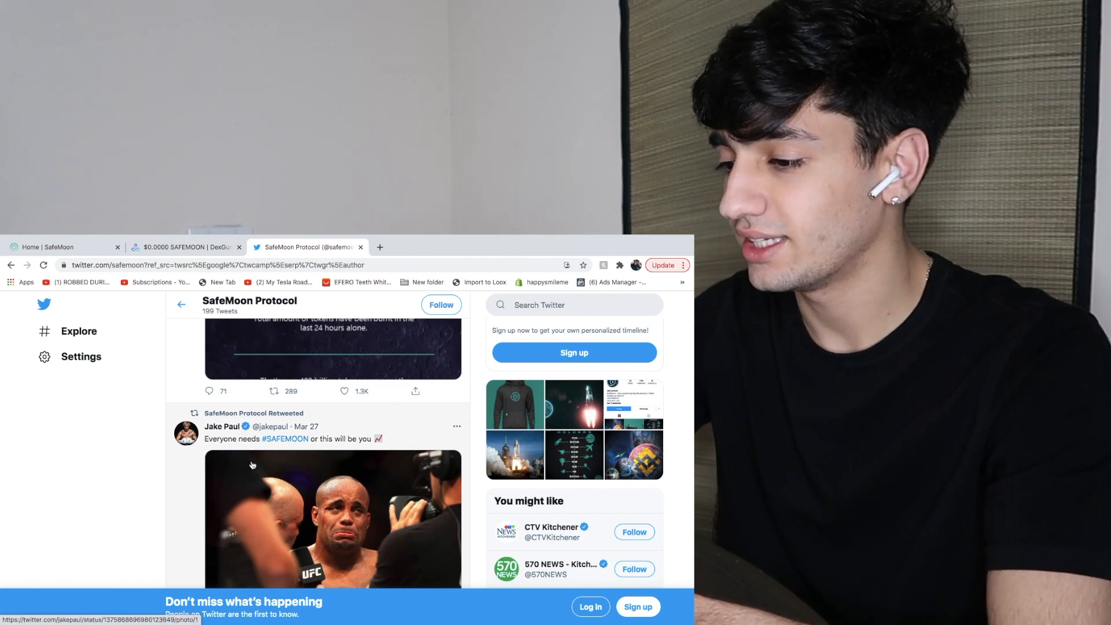
pyautogui.scroll(-3)
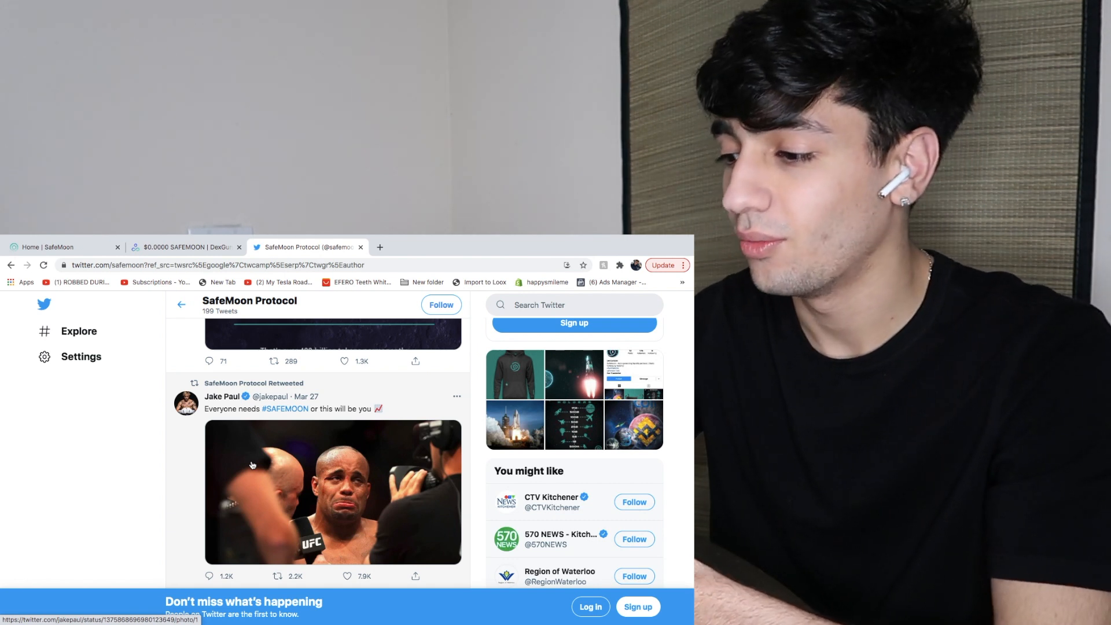
pyautogui.scroll(-3)
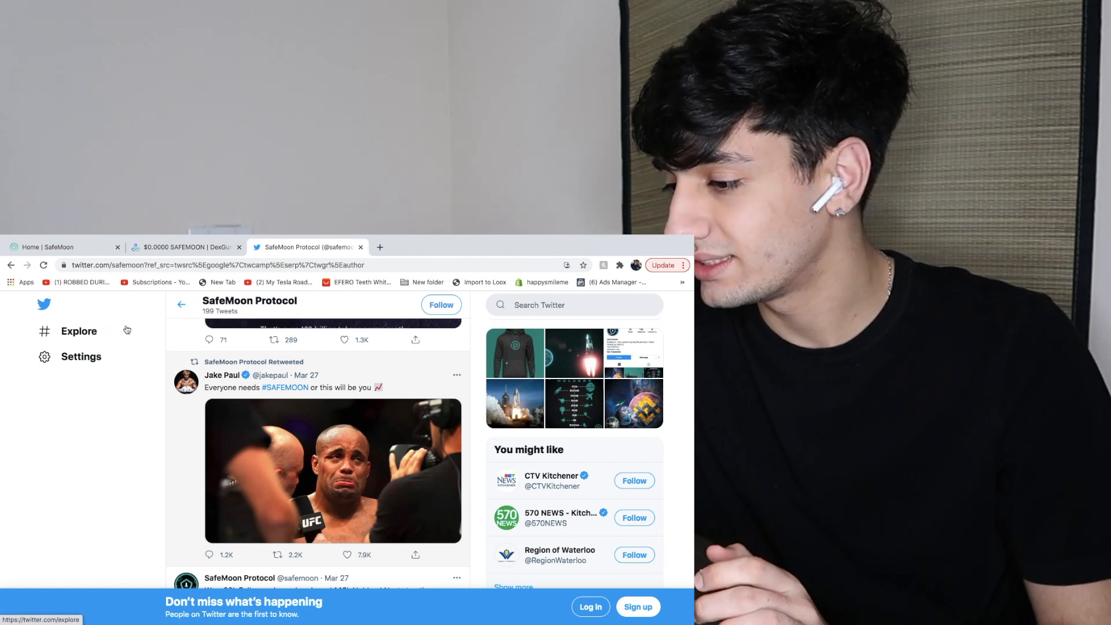
pyautogui.click(58, 247)
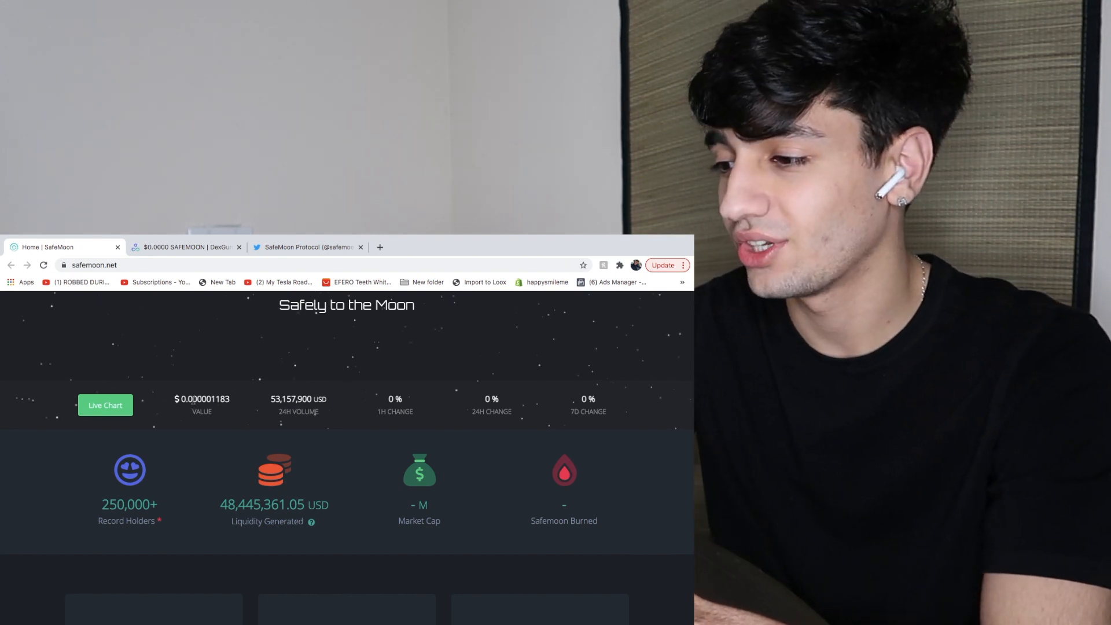
# Switch back to the DexGuru chart showing $26.4M liquidity and $53.2M 24h volume.
pyautogui.click(185, 247)
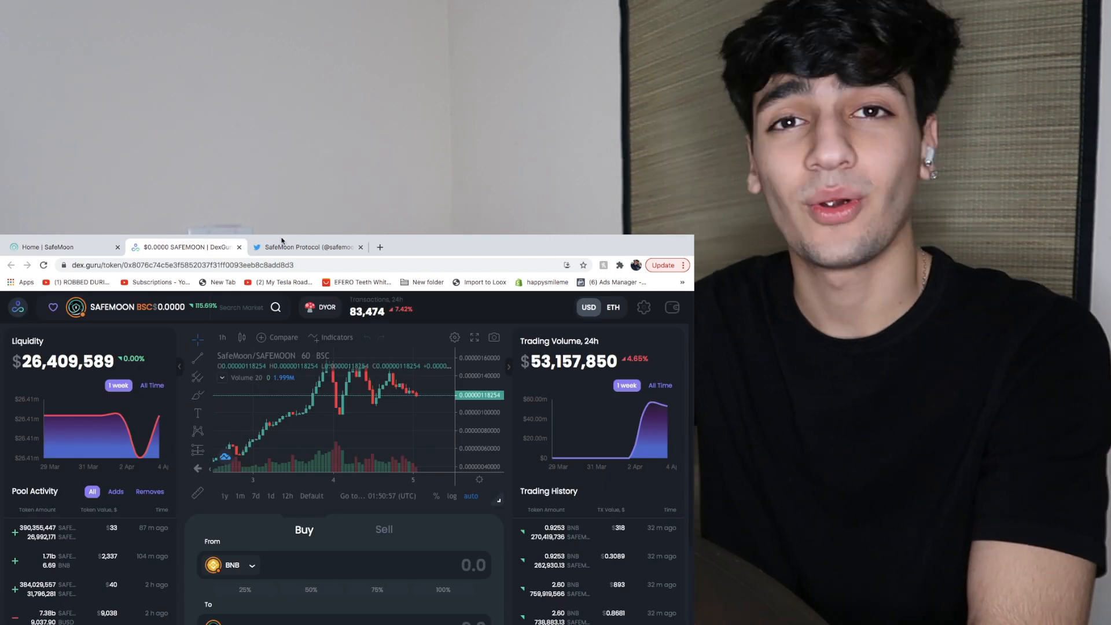